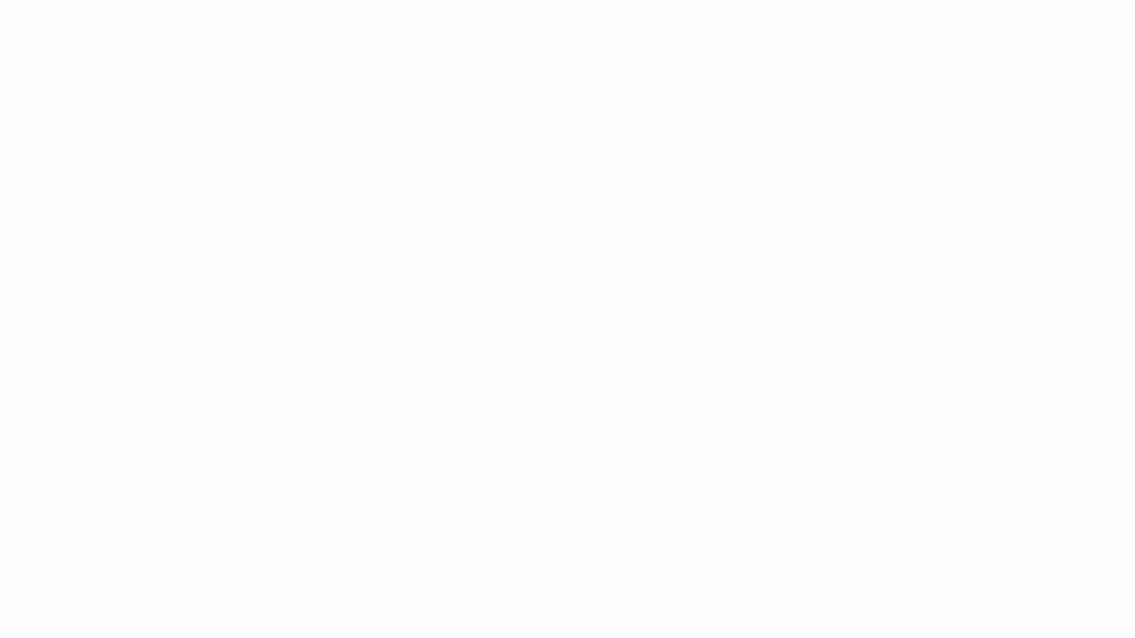
mouse_move(373, 341)
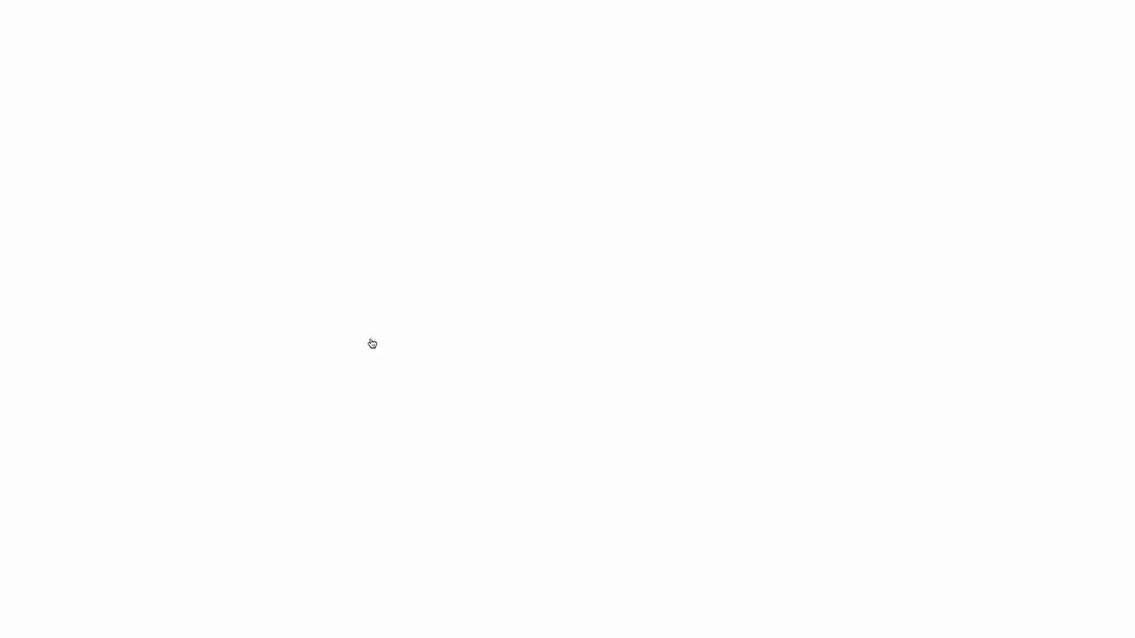